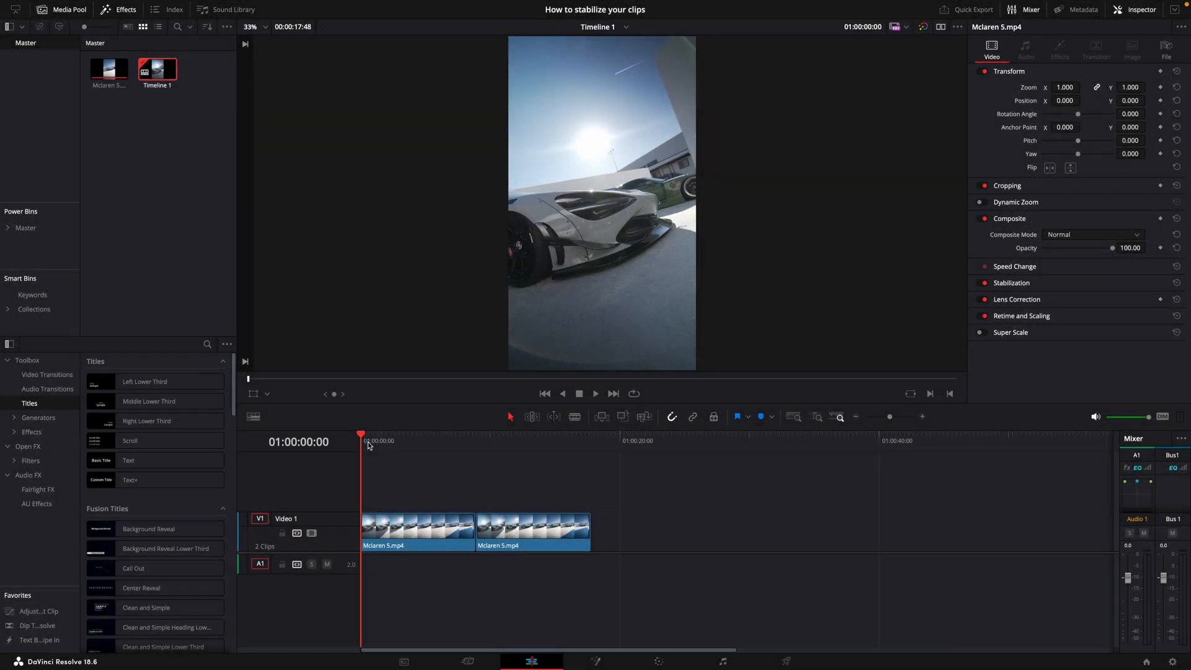
Step: Select the second Mclaren 5.mp4 clip and bring it into the Fusion page
{"action": "left_click", "coordinate": [474, 438]}
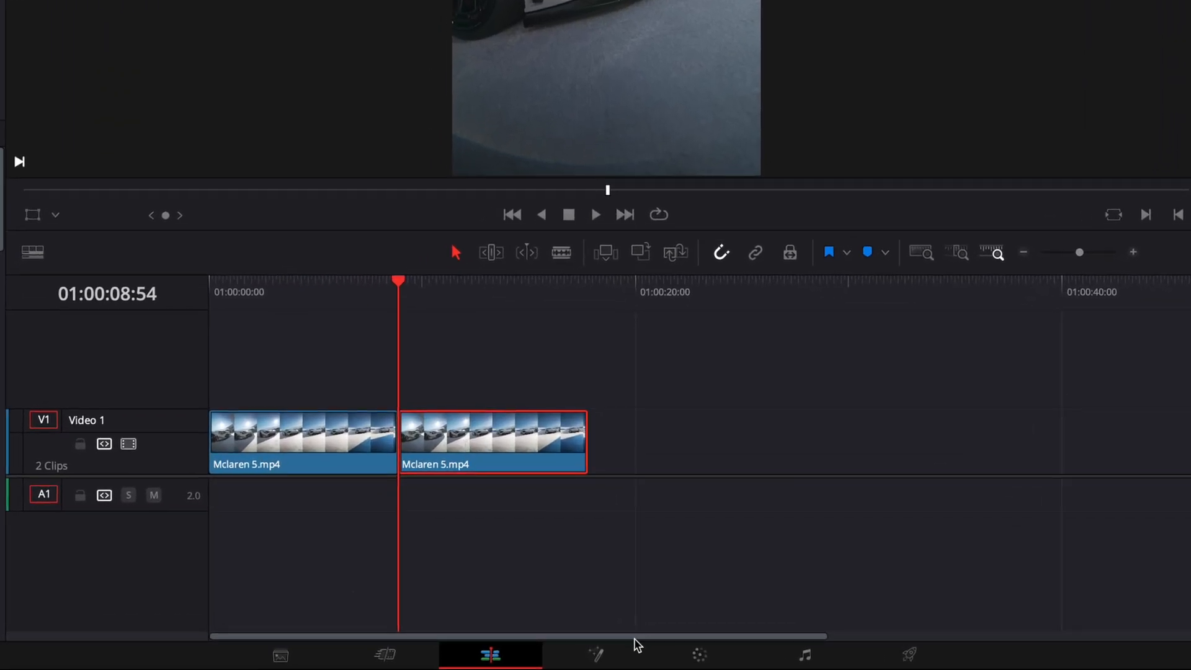
{"action": "left_click", "coordinate": [594, 655]}
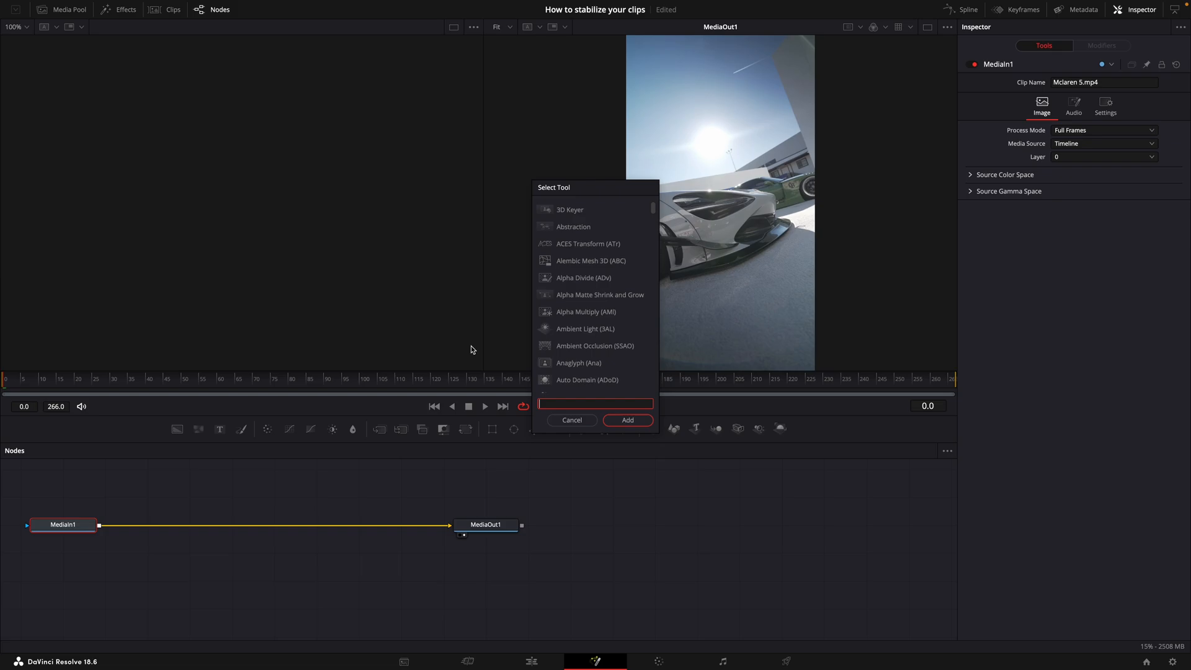
Step: Add a Tracker node via the tool search 'tra' so Tracker 1 appears over the clip
{"action": "type", "text": "tra"}
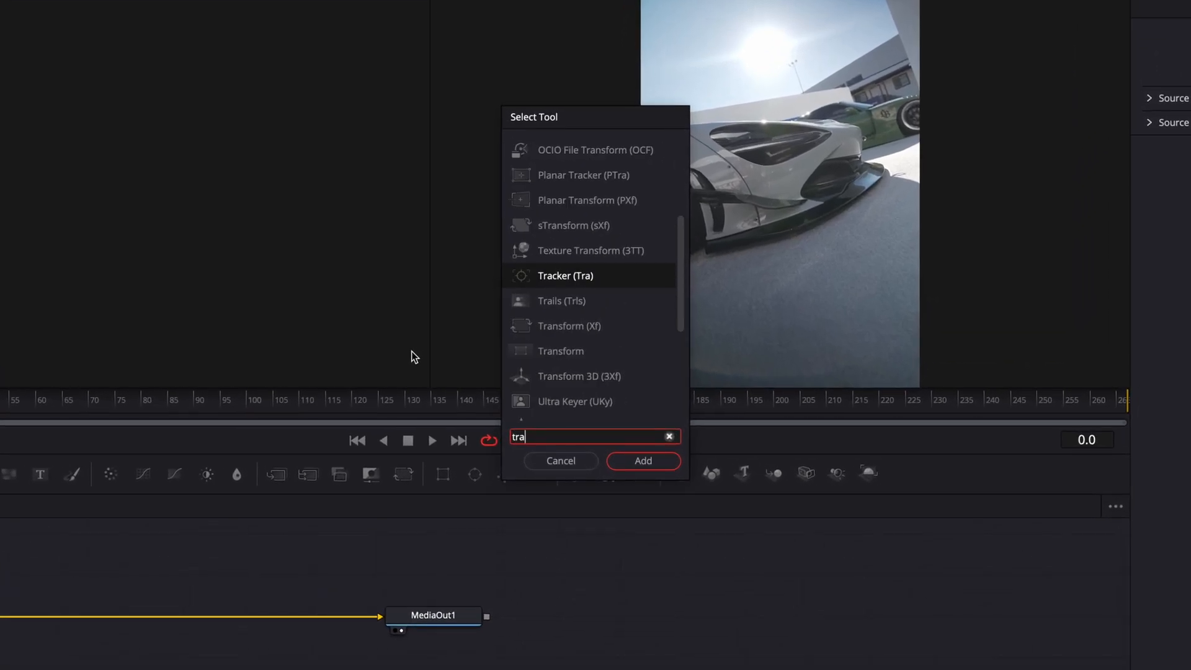
{"action": "left_click", "coordinate": [641, 461]}
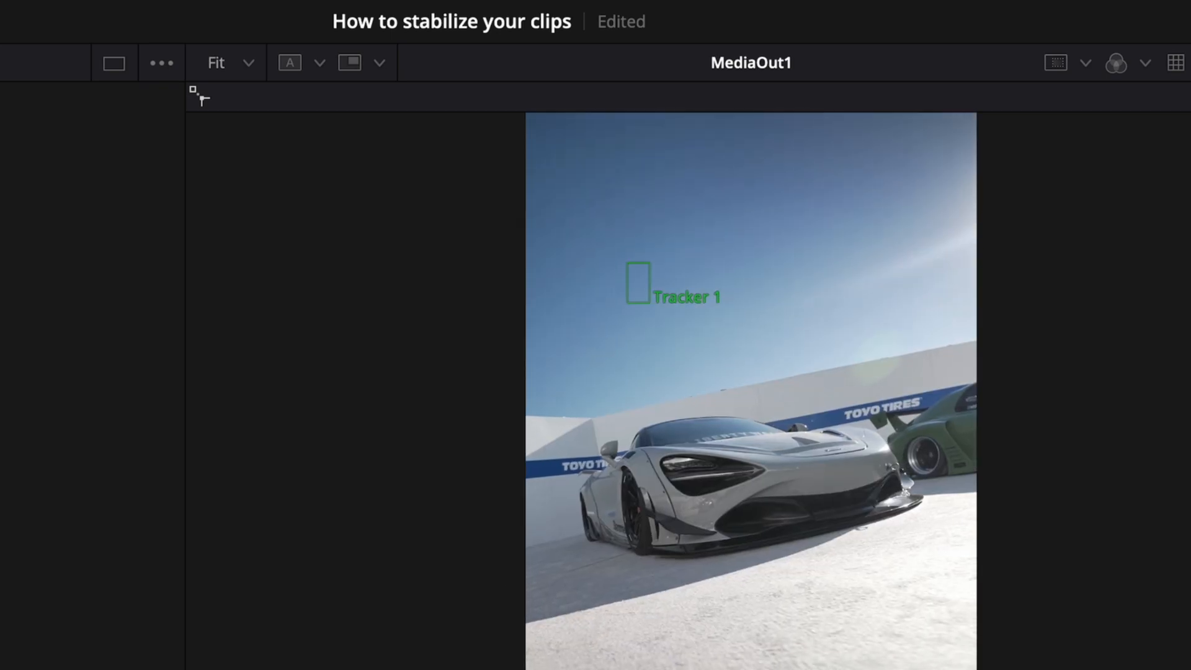
Step: Place Tracker 1 on the car's body beside the headlight with Adaptive Mode set to Best match
{"action": "left_click", "coordinate": [637, 282]}
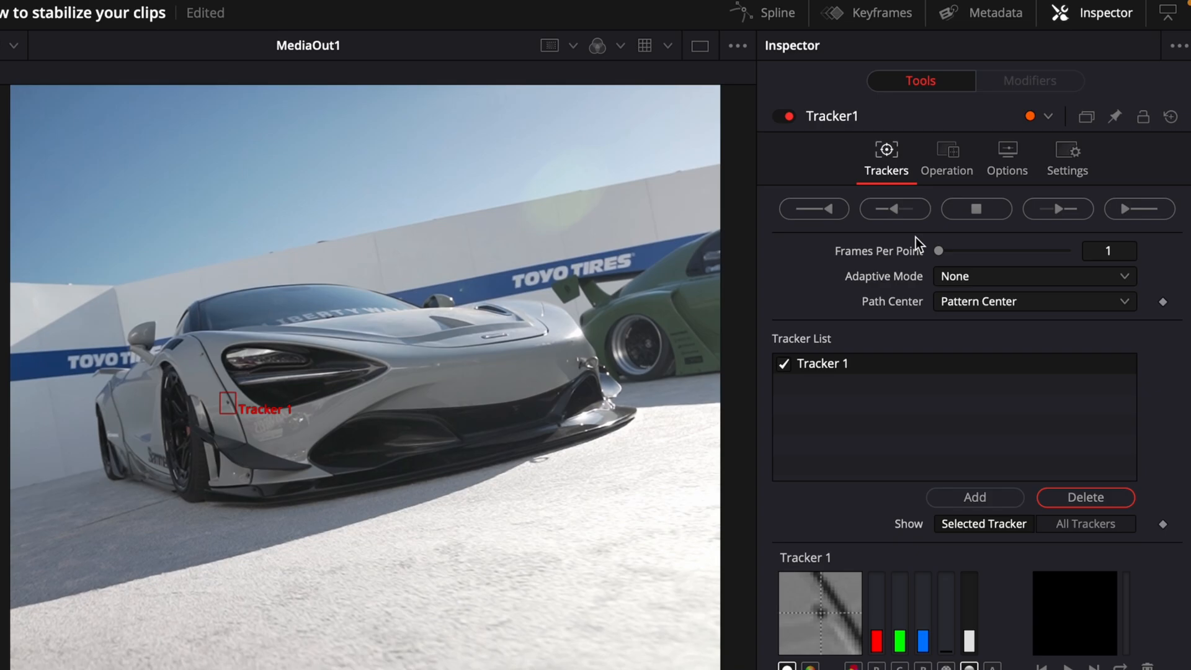
{"action": "left_click", "coordinate": [1033, 275]}
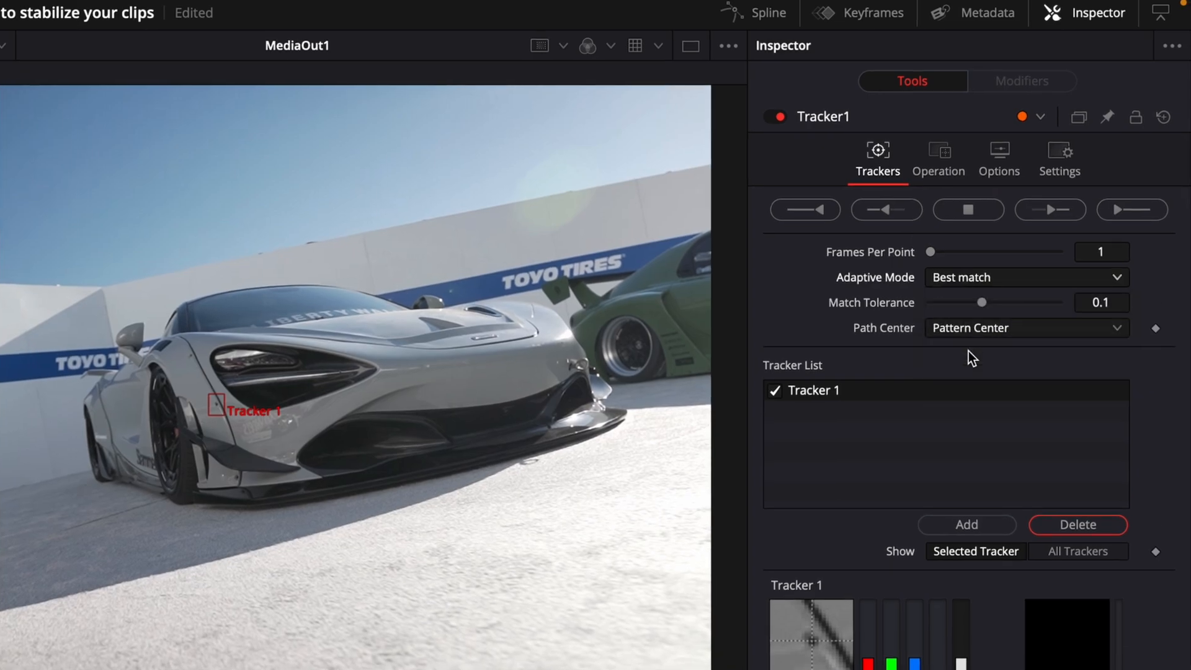
{"action": "left_click", "coordinate": [886, 208]}
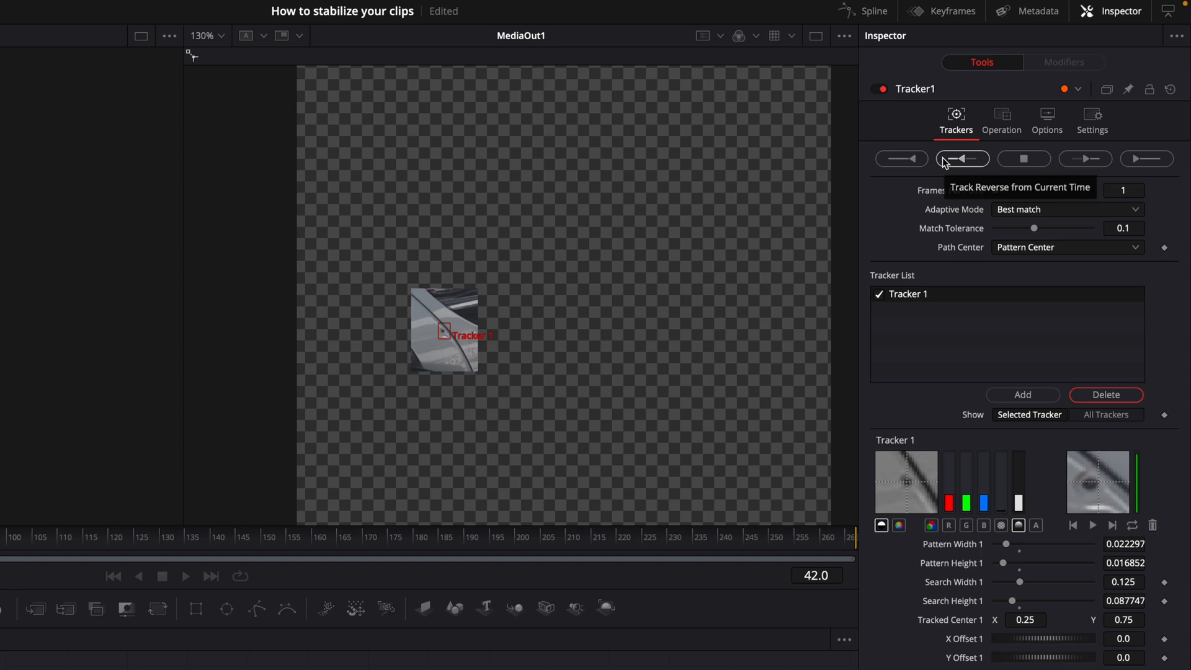
Step: Track the car pattern backward to frame 0 and forward to frame 266, dismissing the completion messages
{"action": "left_click", "coordinate": [962, 158]}
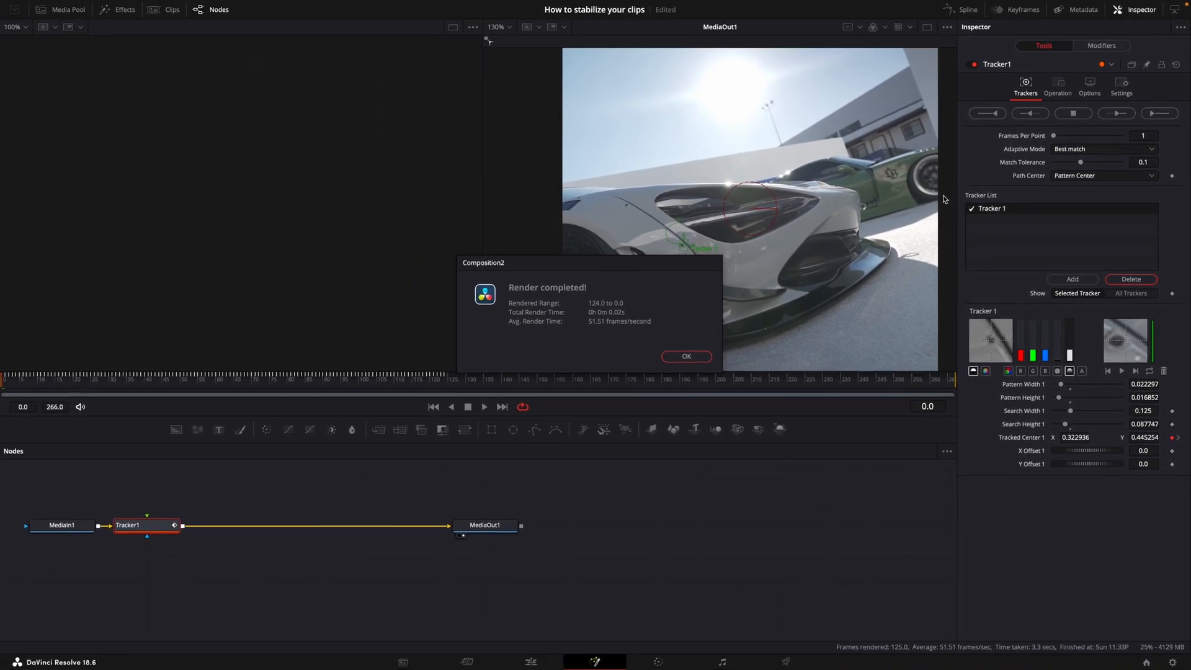
{"action": "left_click", "coordinate": [685, 356]}
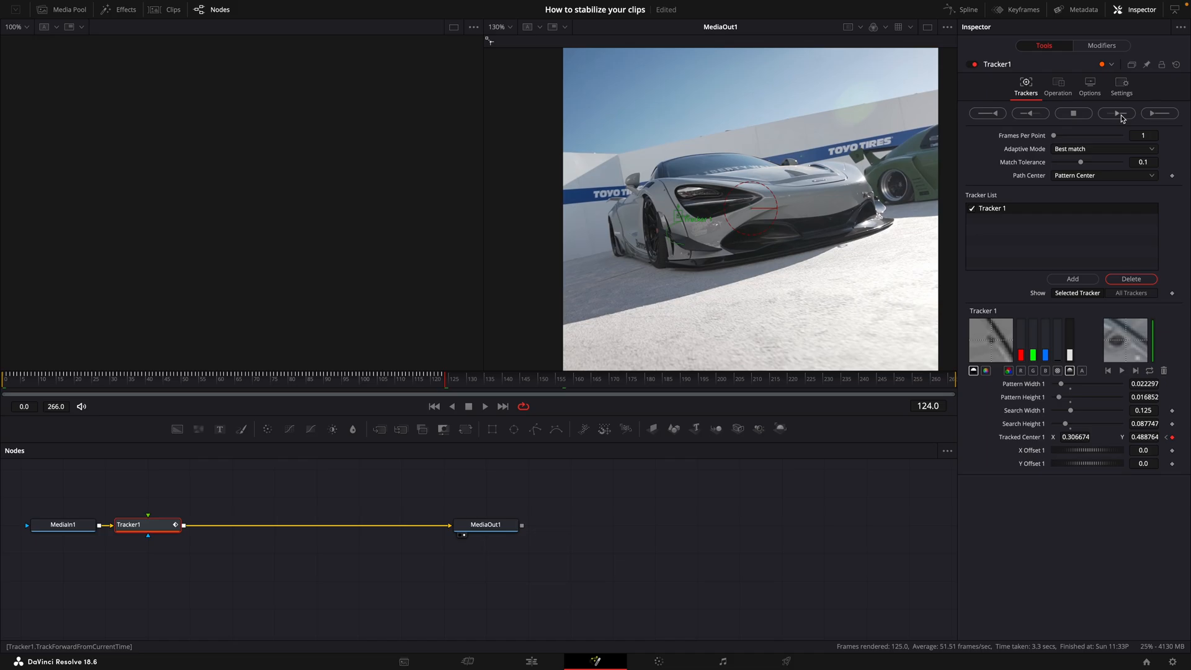
{"action": "left_click", "coordinate": [1114, 113]}
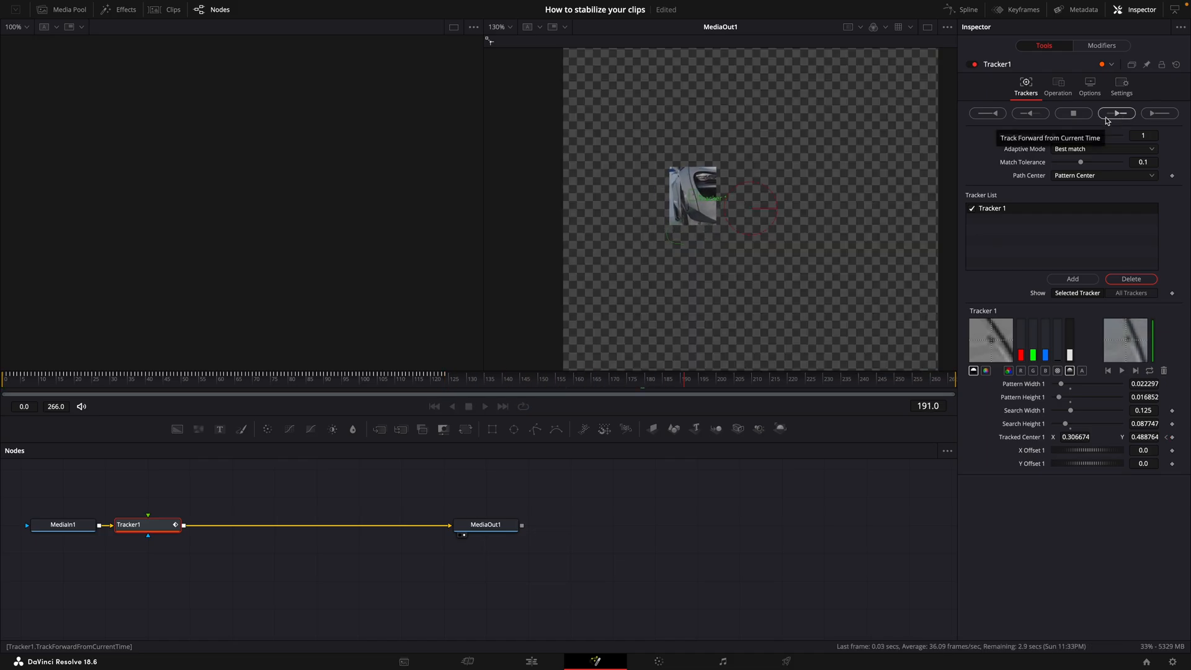
{"action": "left_click", "coordinate": [1115, 113]}
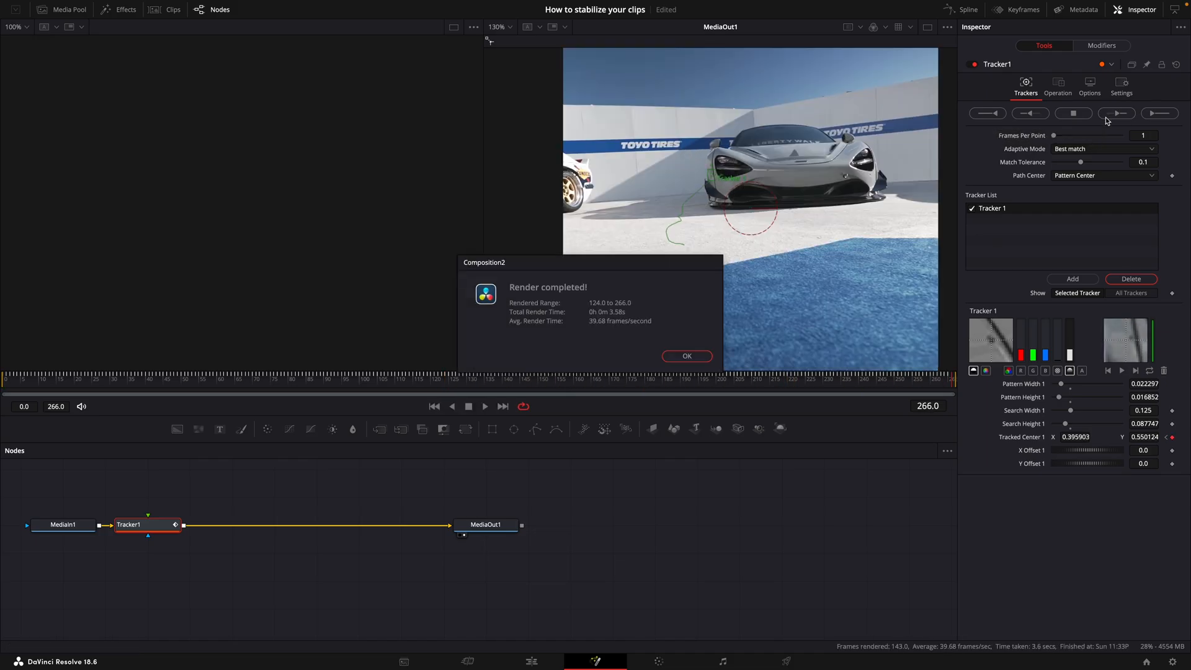
{"action": "left_click", "coordinate": [685, 356]}
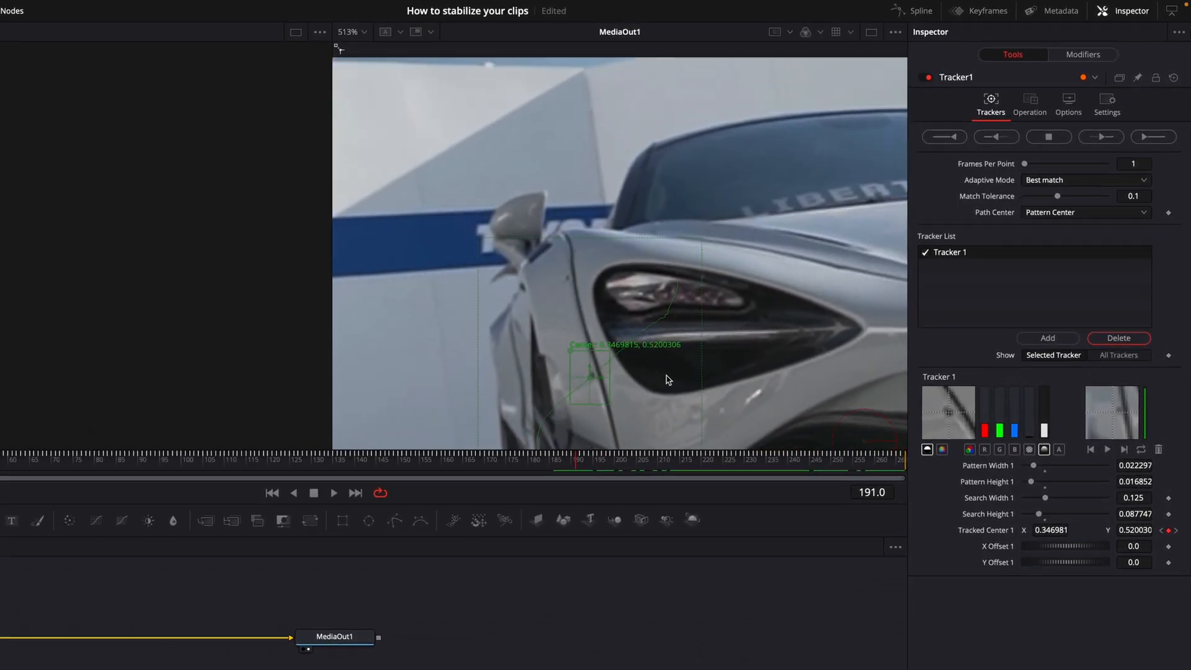
Step: Set Tracker1's Operation to Match Move with Merge outputting BG only
{"action": "left_click", "coordinate": [1037, 195]}
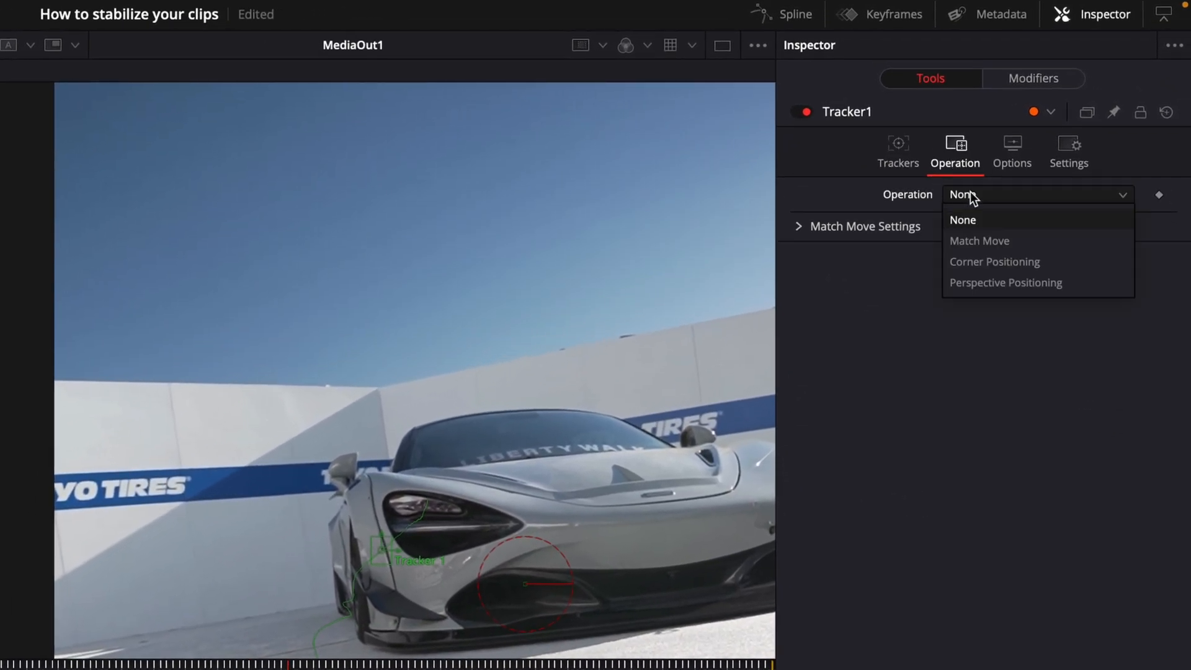
{"action": "left_click", "coordinate": [979, 241]}
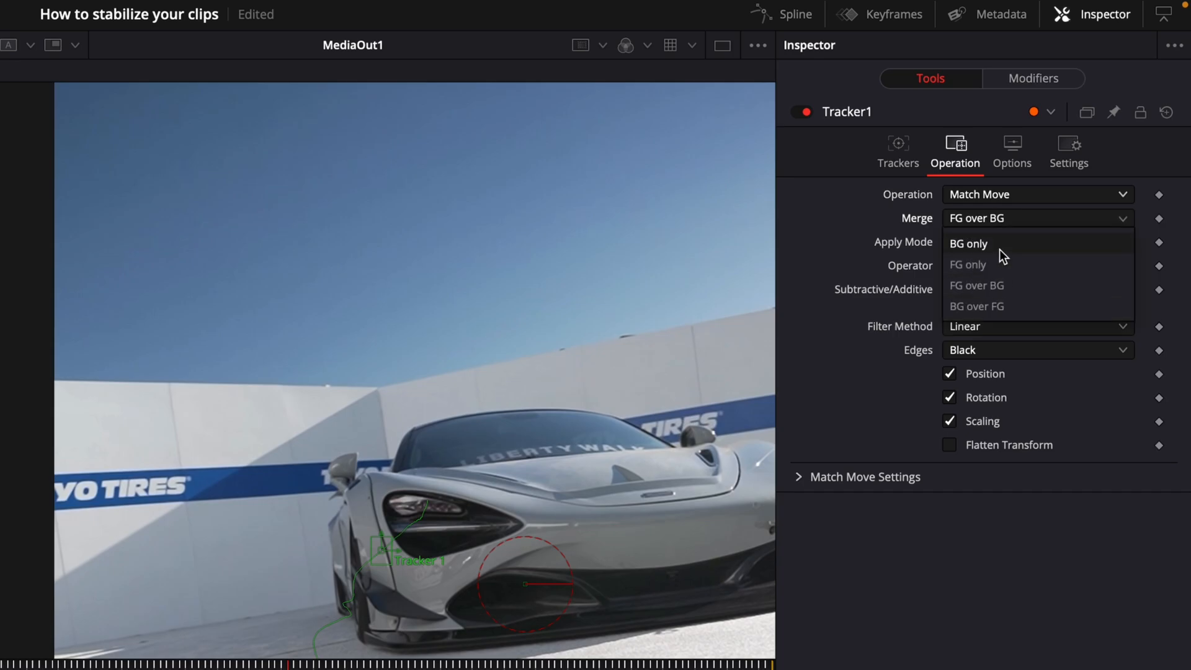
{"action": "left_click", "coordinate": [968, 243]}
{"action": "type", "text": "trans"}
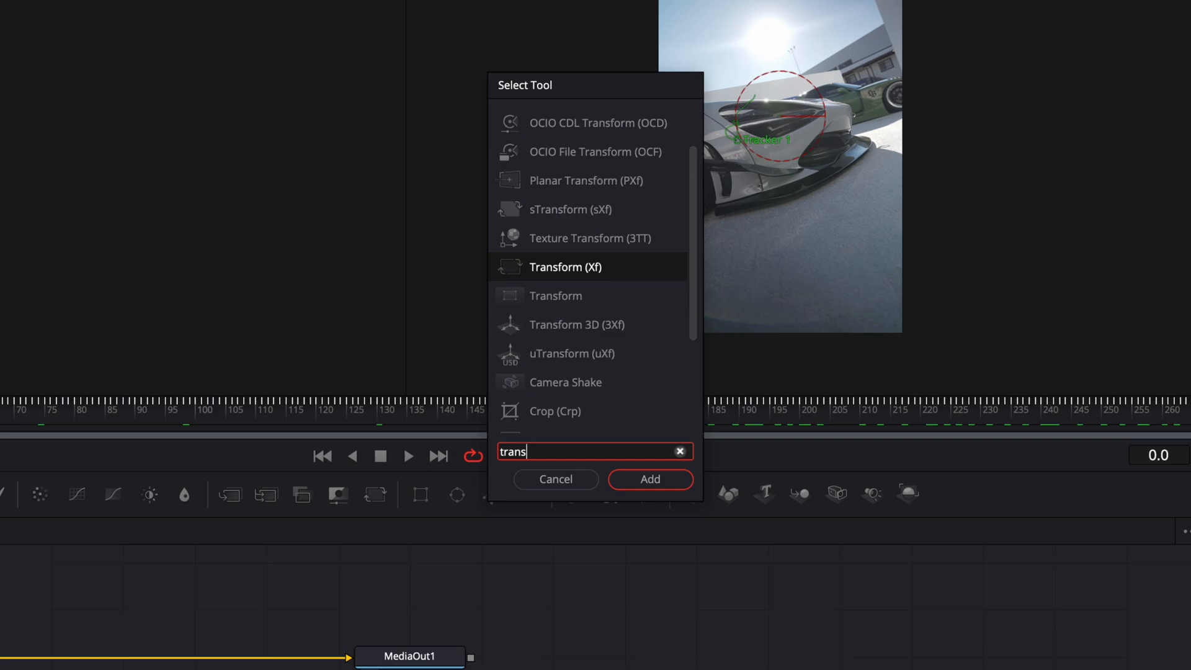
Step: Add a Transform (Xf) node after Tracker1, before MediaOut1
{"action": "left_click", "coordinate": [649, 479]}
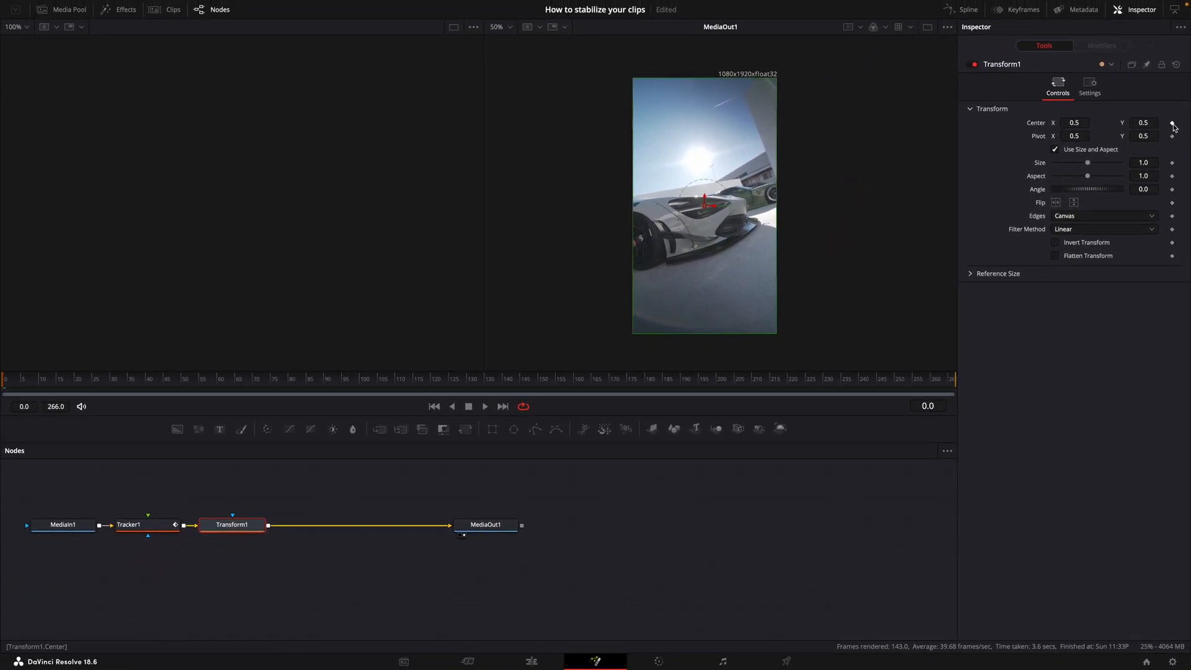
Step: Keyframe Transform1's center at several frames and raise Size to 1.14 to steady the car
{"action": "left_click", "coordinate": [502, 406]}
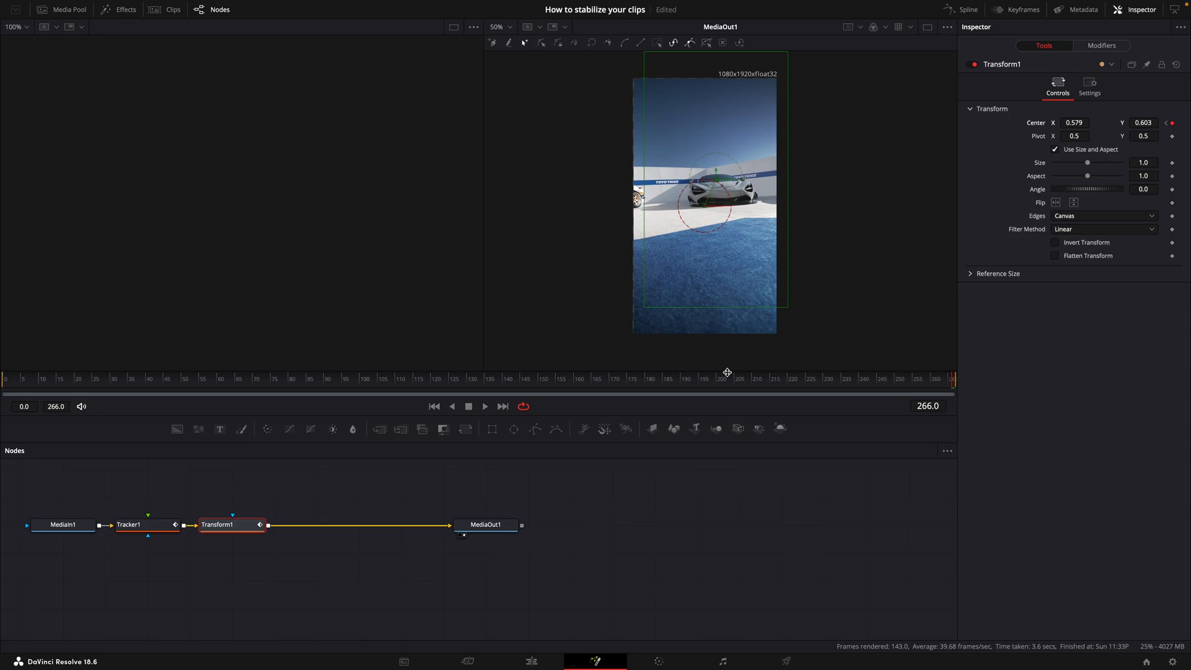
{"action": "left_click", "coordinate": [490, 378]}
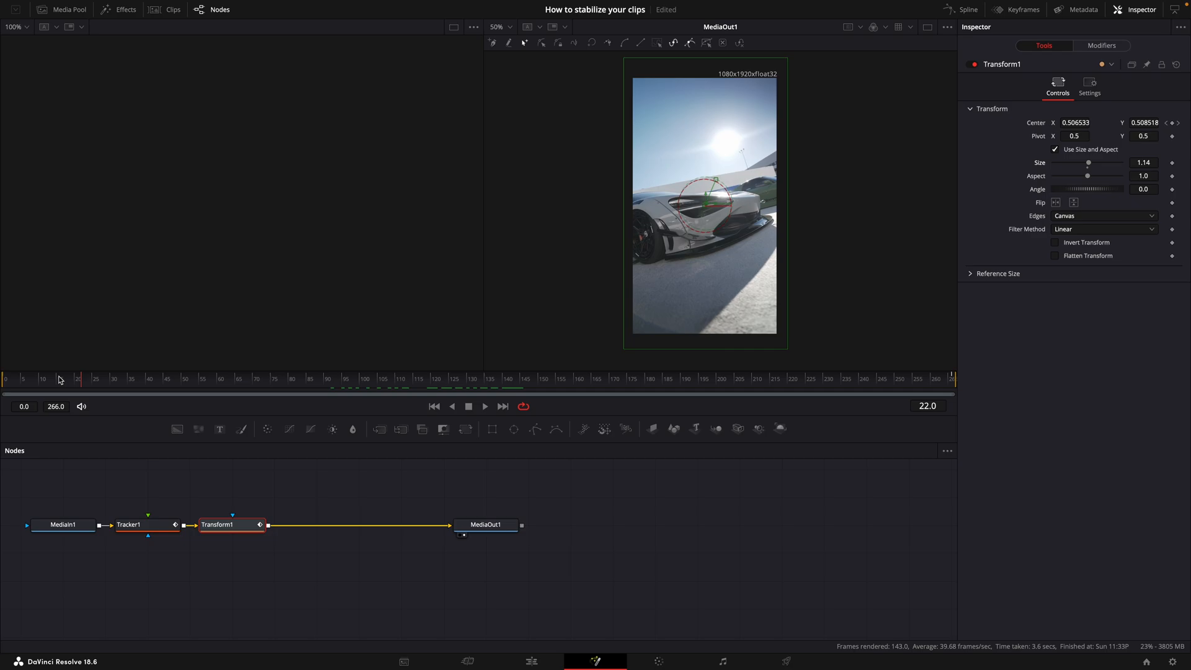
{"action": "left_click", "coordinate": [861, 378]}
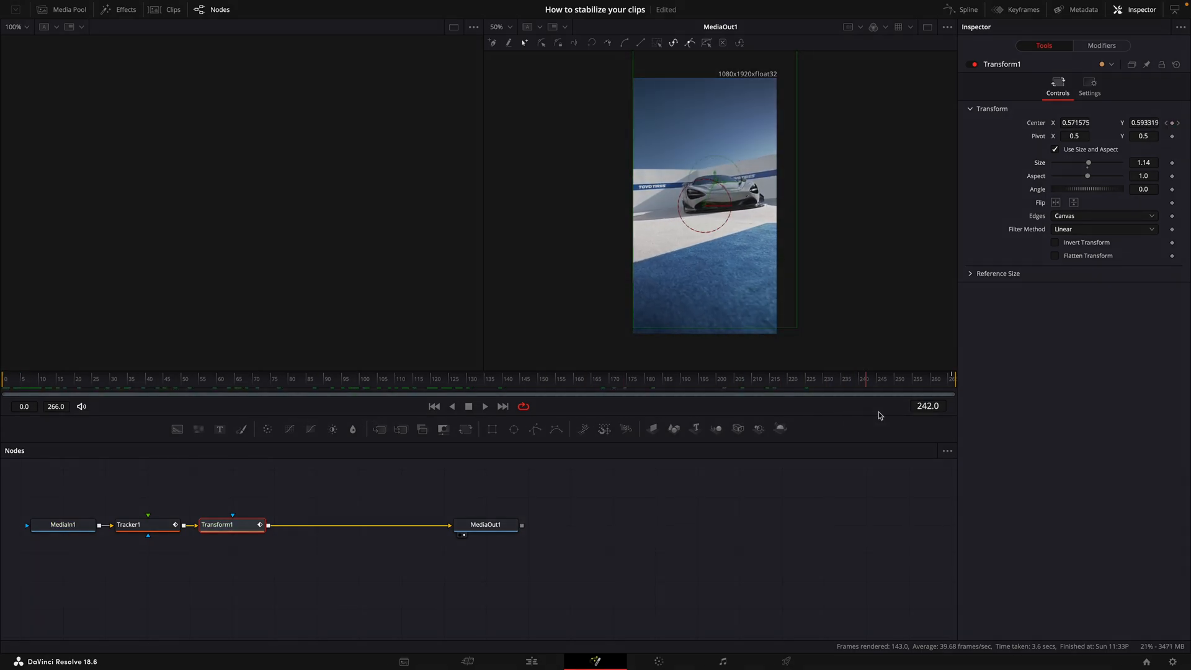